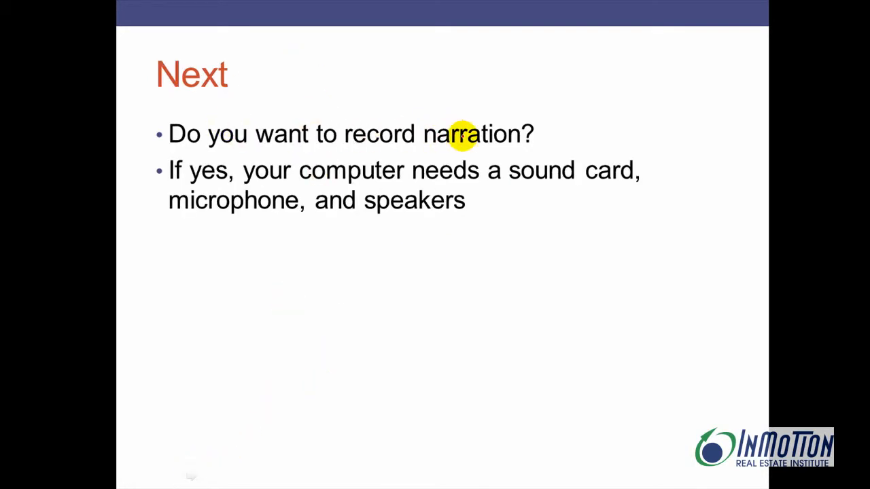
mouse_move(192, 475)
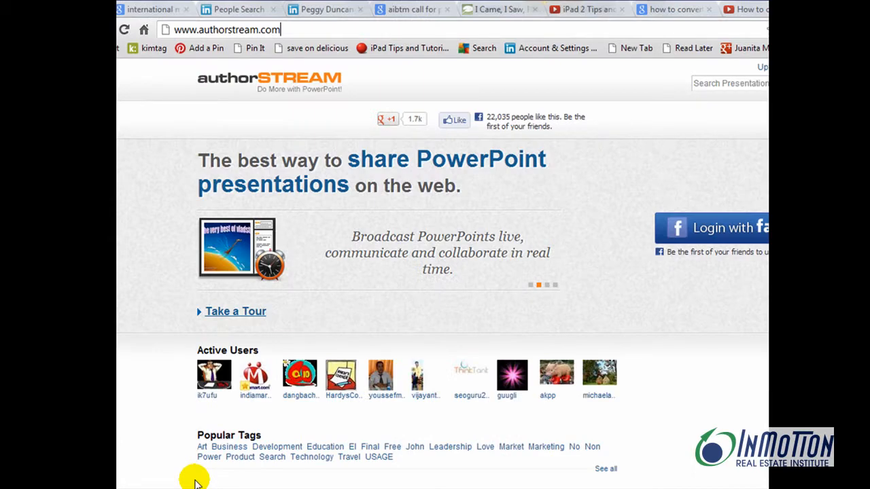
mouse_move(470, 121)
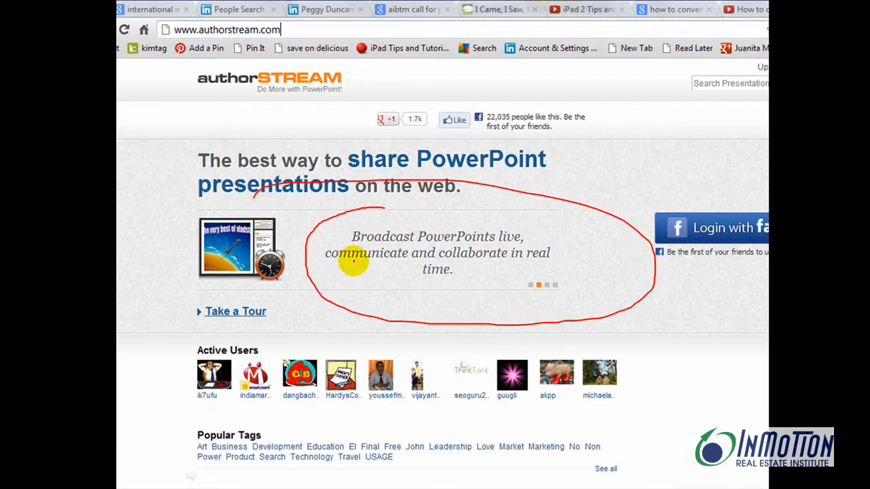
mouse_move(728, 164)
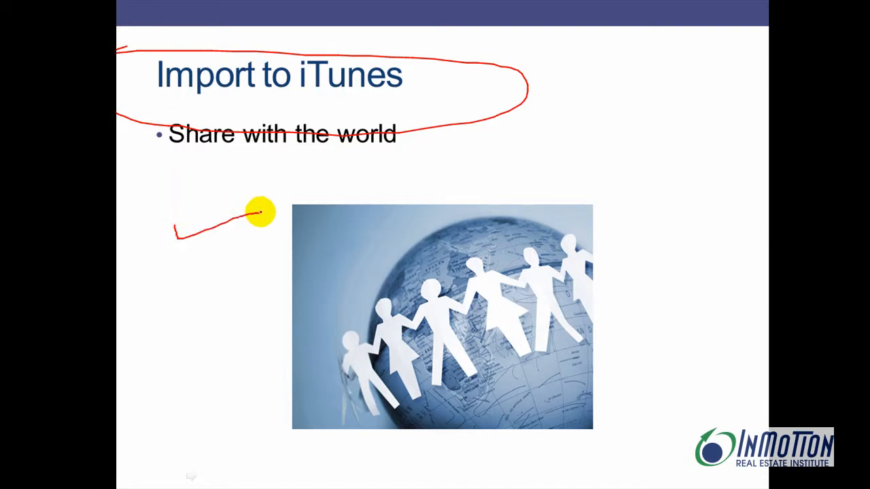
mouse_move(196, 476)
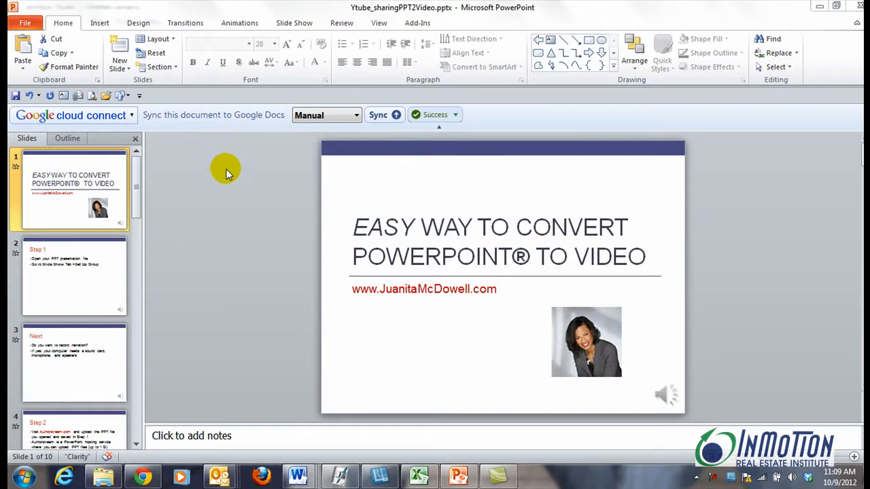
mouse_move(335, 31)
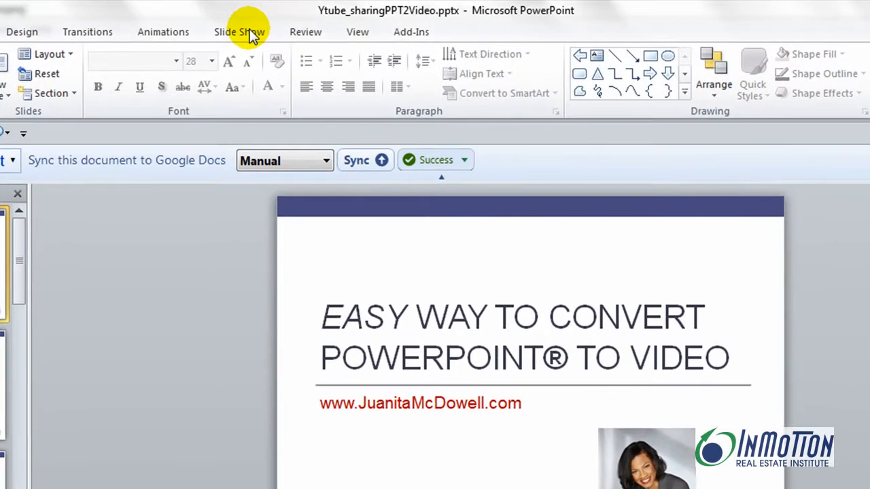
Choose Start Recording from Beginning from the Slide Show tab's Record Slide Show dropdown
left_click(238, 32)
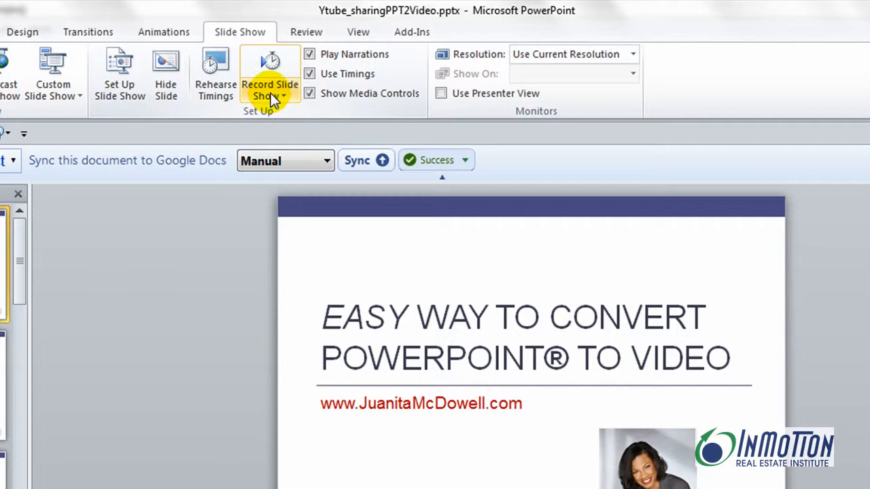
left_click(270, 78)
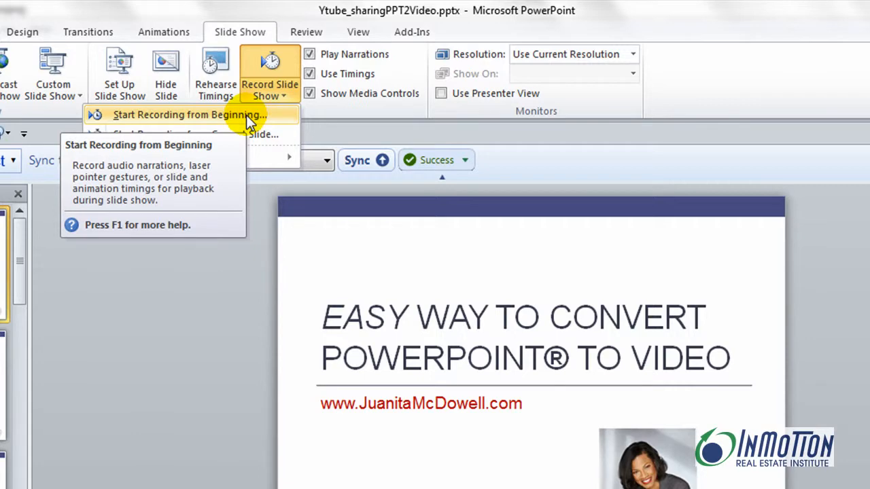
left_click(188, 114)
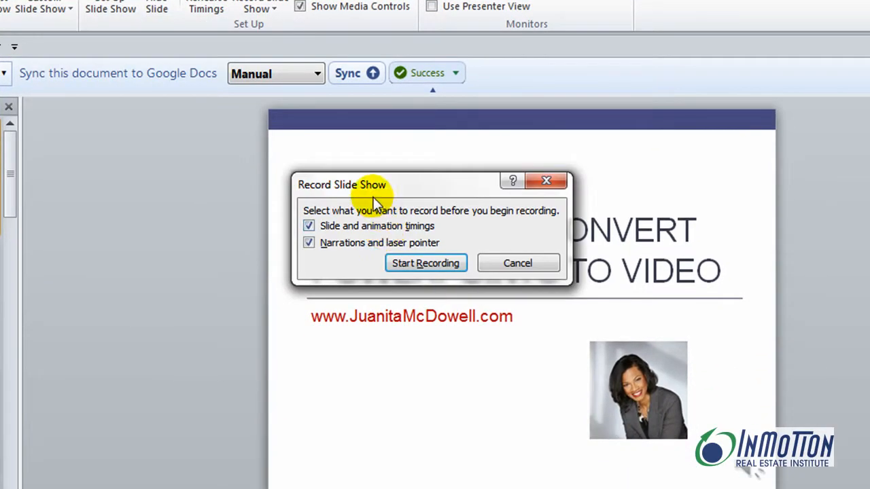
mouse_move(324, 224)
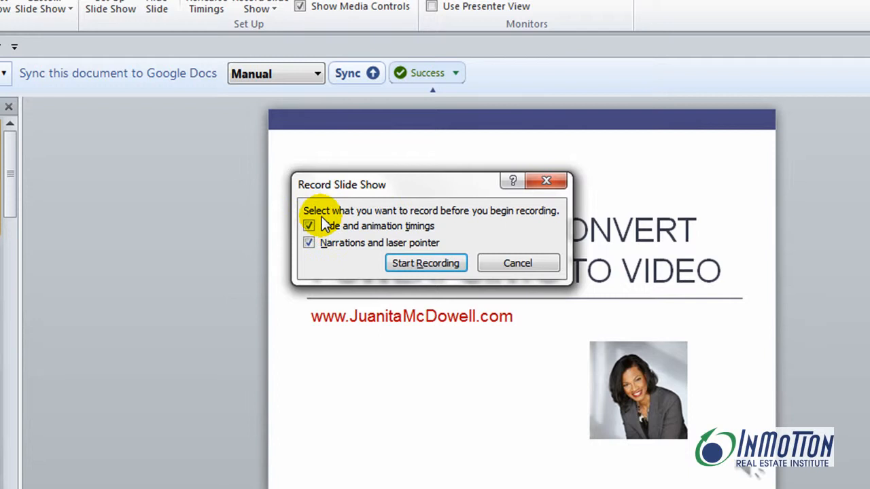
mouse_move(455, 223)
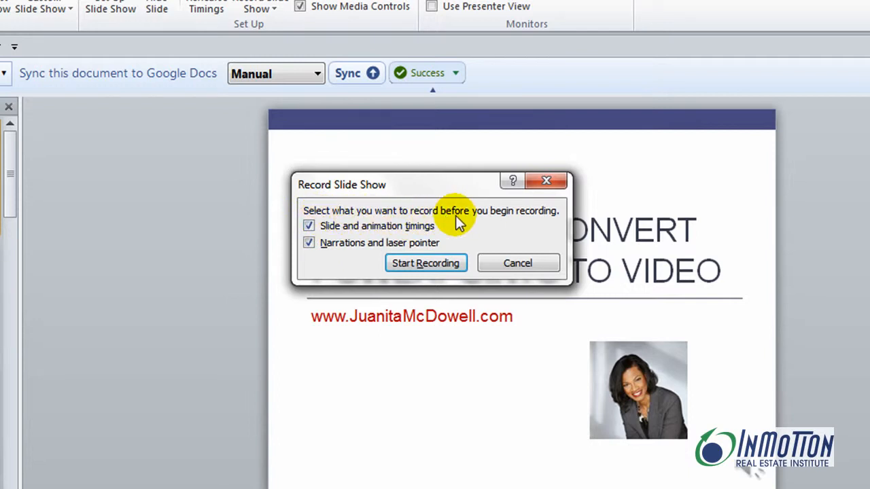
mouse_move(340, 228)
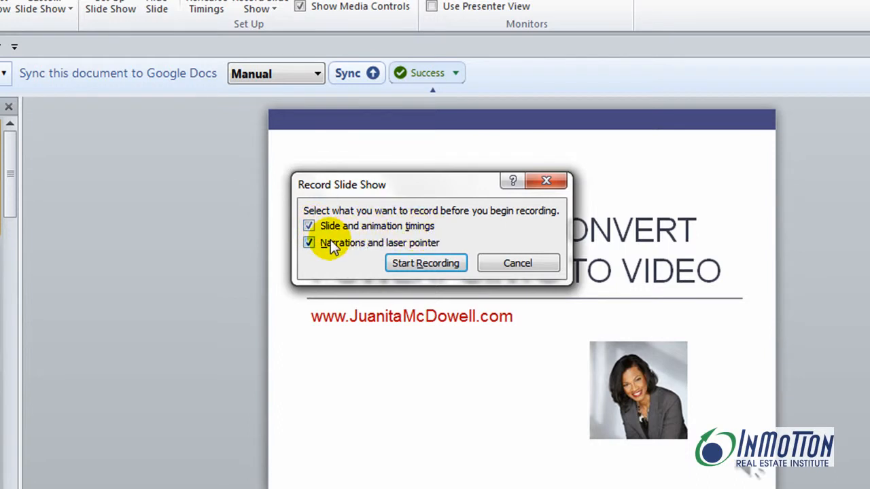
mouse_move(438, 251)
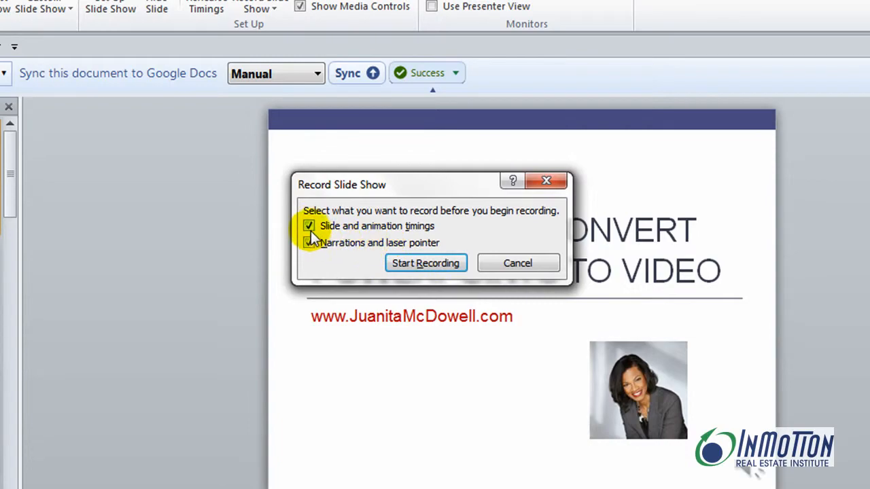
Keep slide and animation timings checked and begin recording the slide show
left_click(308, 242)
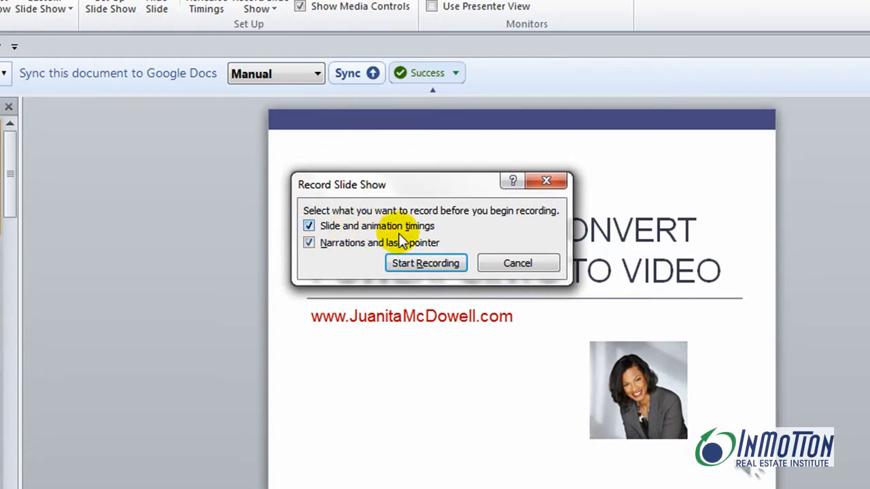
left_click(425, 263)
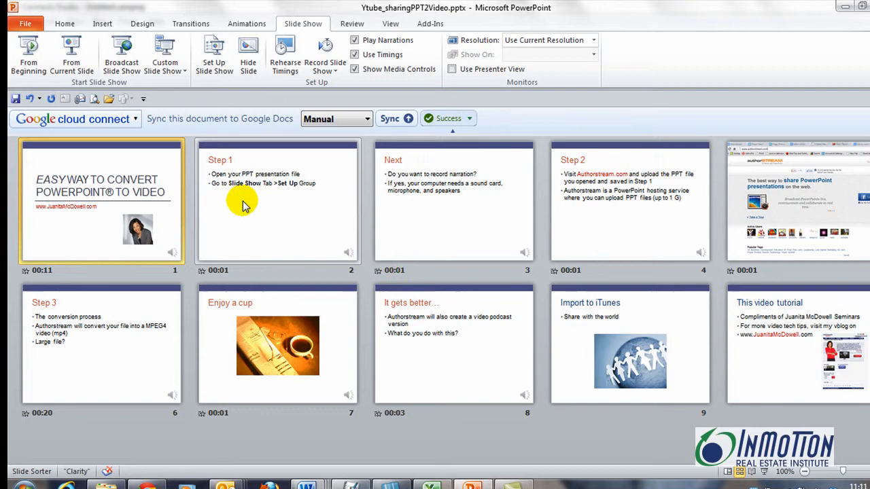
mouse_move(773, 232)
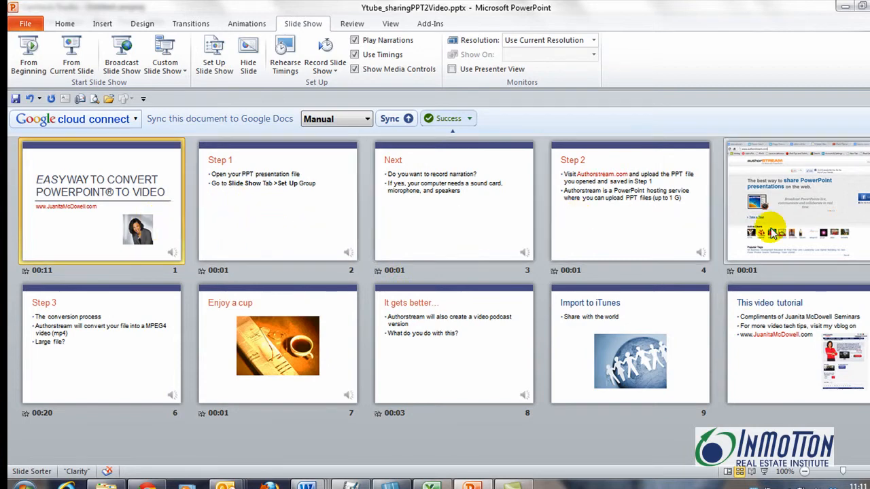
mouse_move(760, 435)
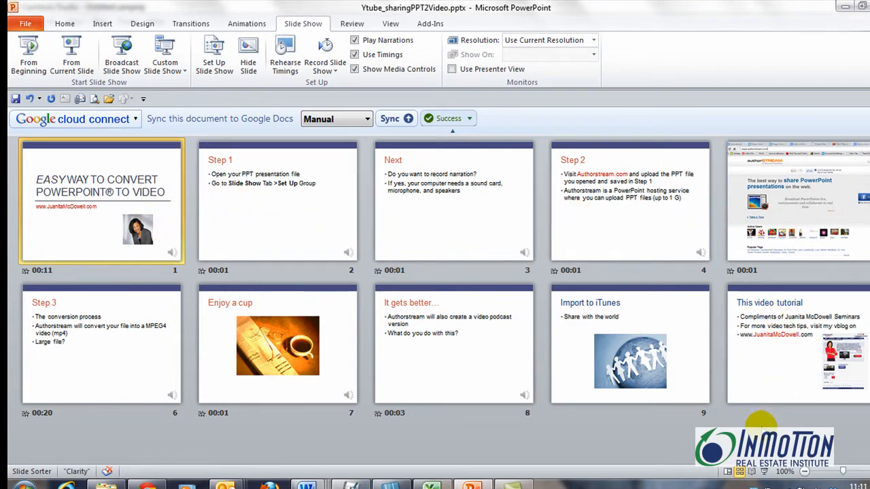
mouse_move(741, 470)
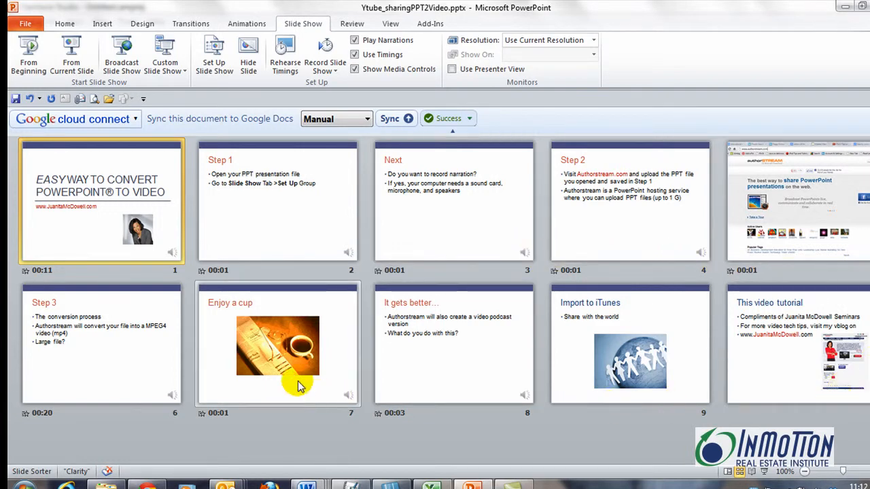
Go to the File menu to reach Save As for the narrated presentation
left_click(29, 22)
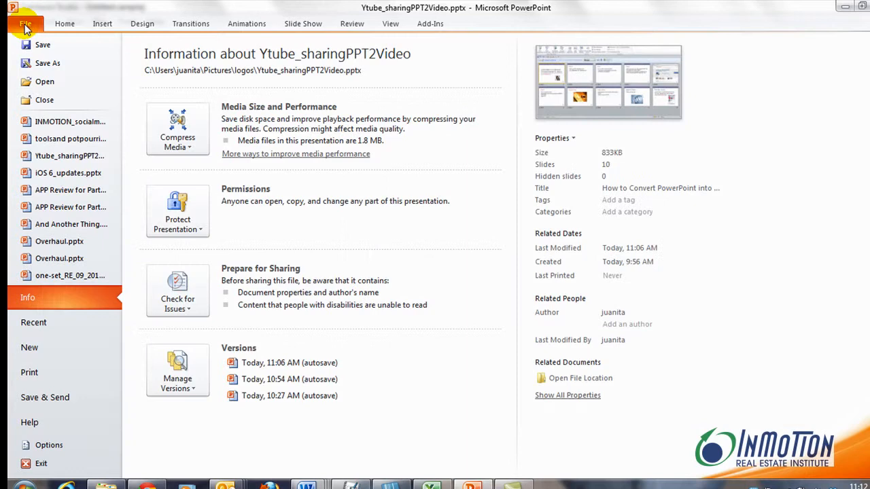
mouse_move(51, 63)
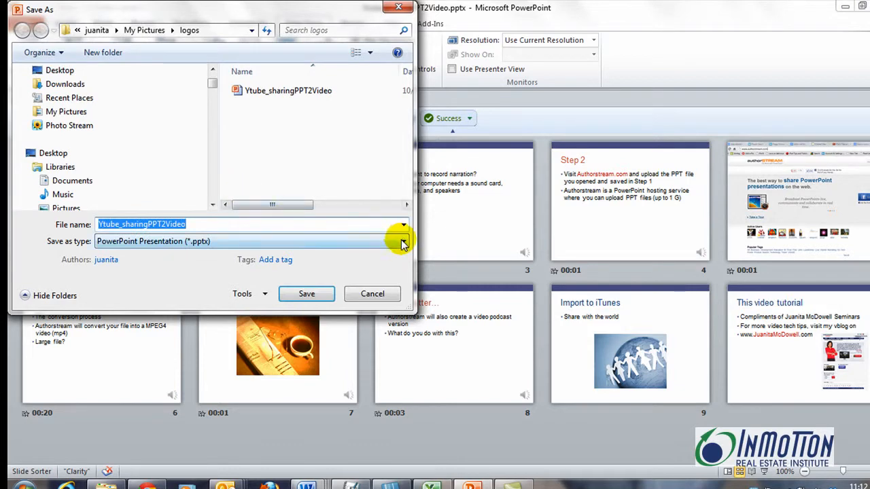
mouse_move(354, 223)
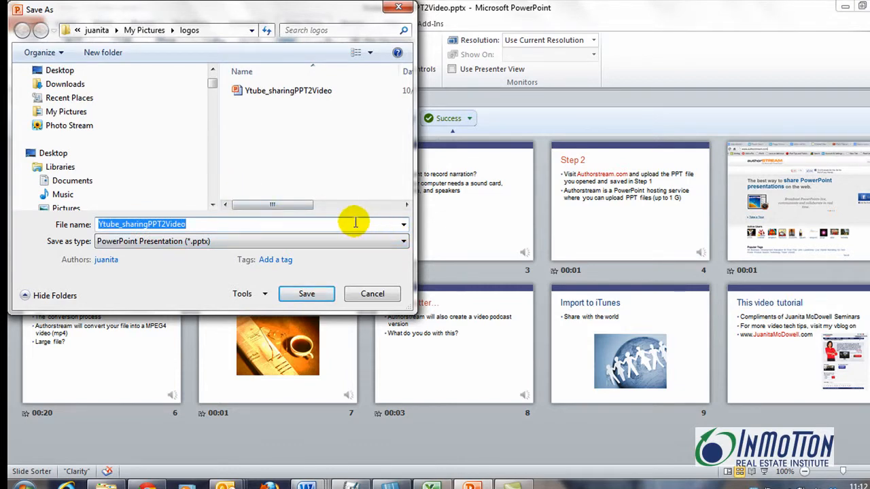
mouse_move(353, 228)
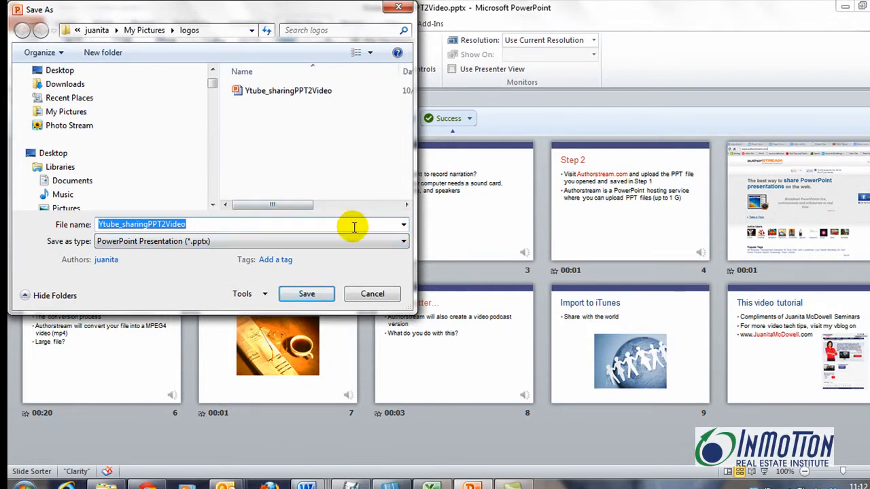
mouse_move(330, 267)
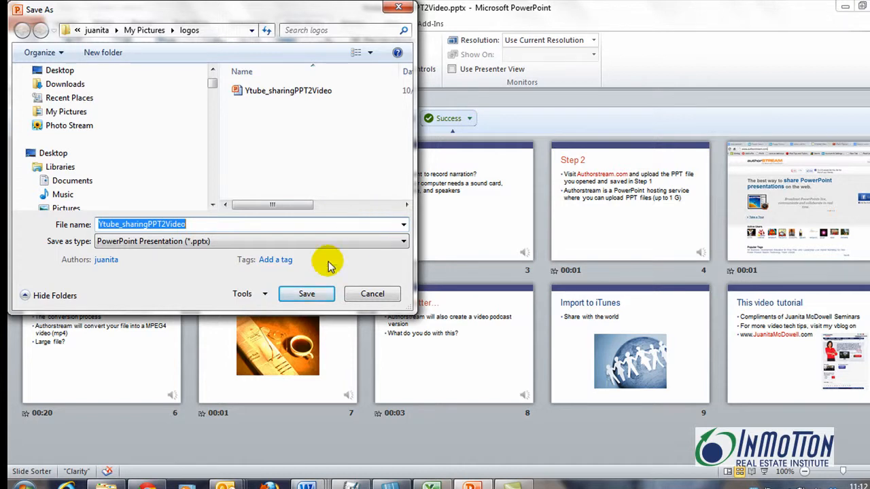